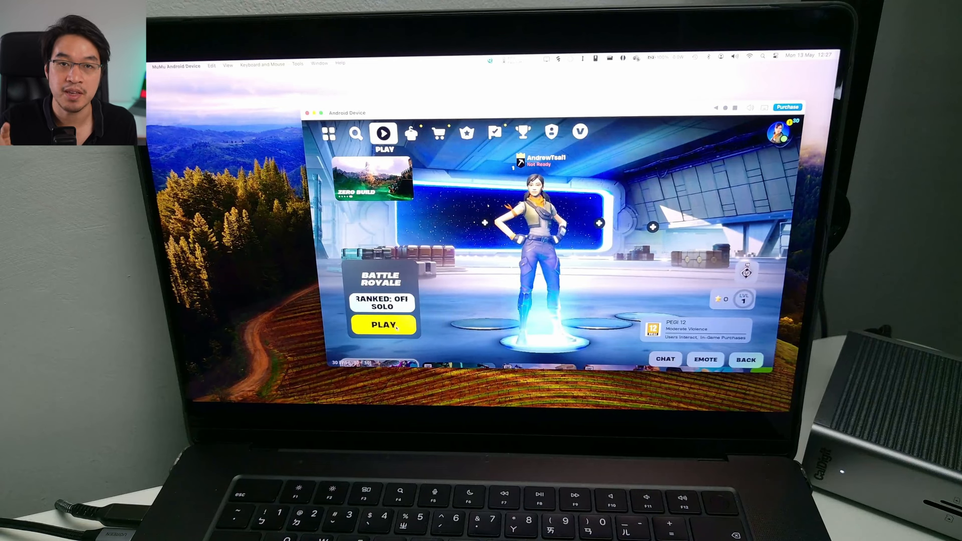
- Download the Epic Games Store installer from the Fortnite Android download page
left_click(383, 325)
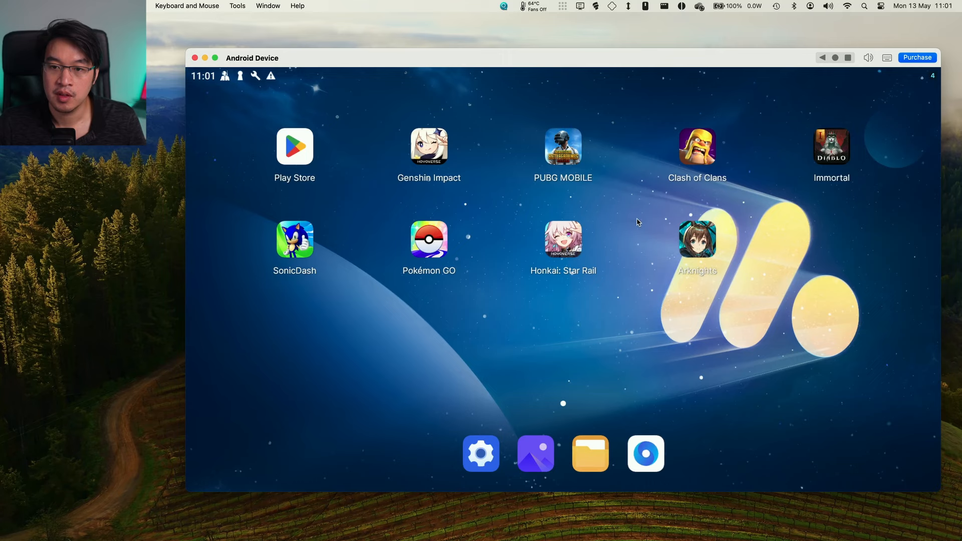
mouse_move(569, 336)
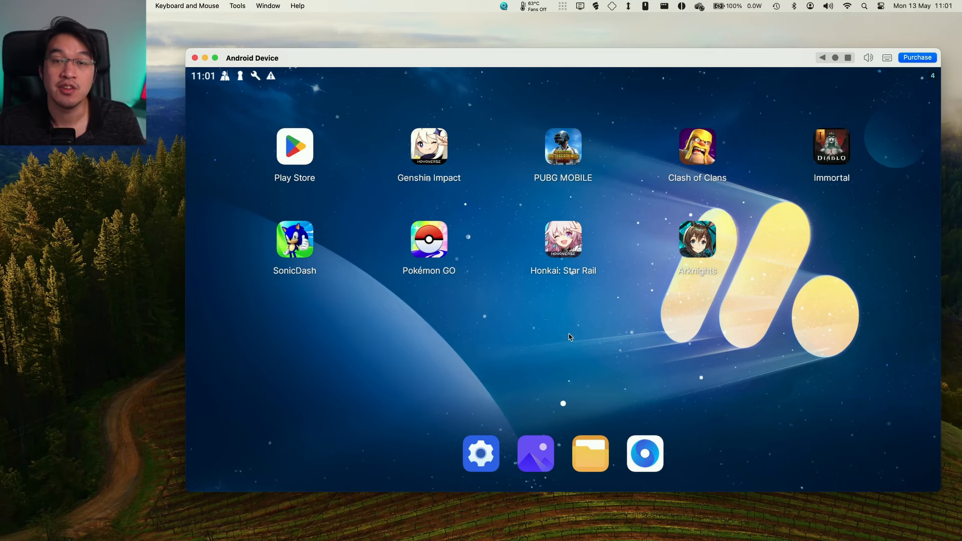
mouse_move(284, 163)
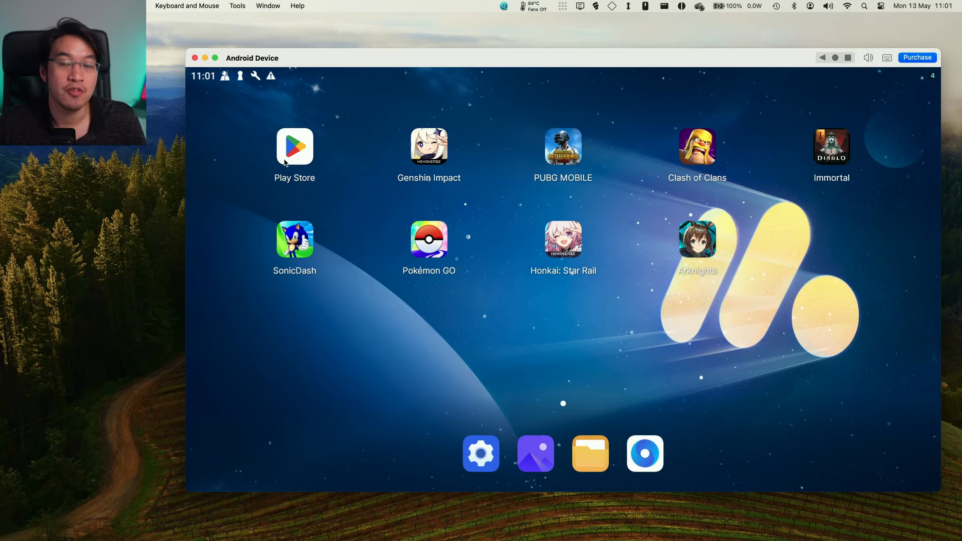
left_click(645, 454)
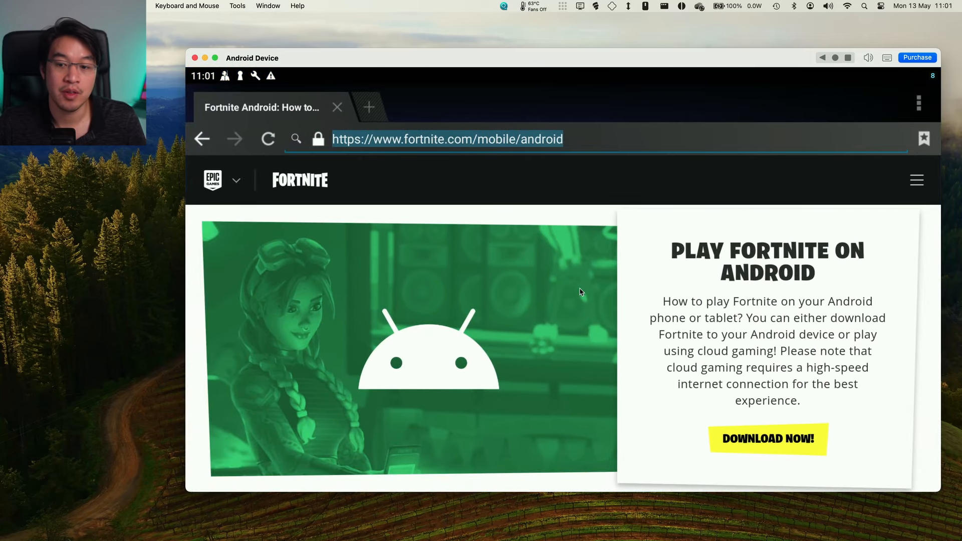
left_click(767, 439)
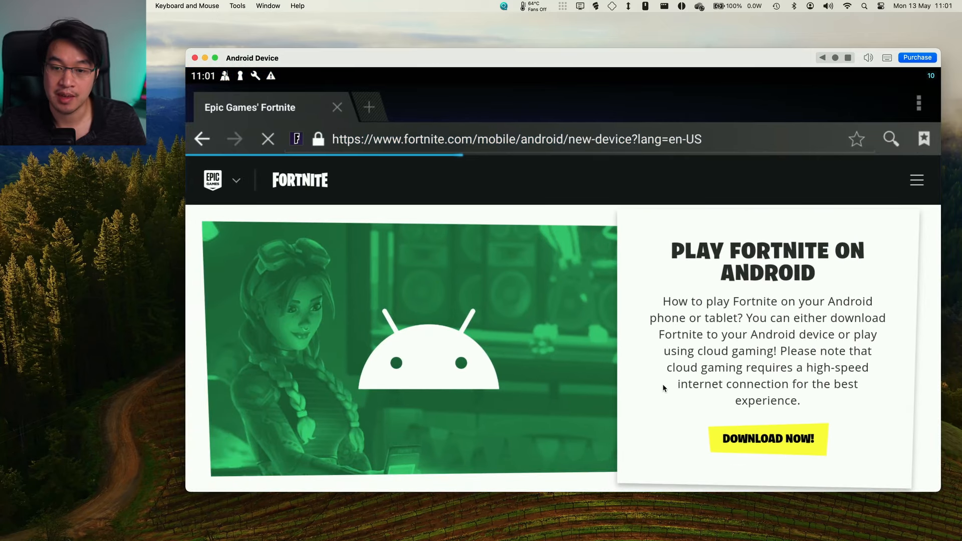
left_click(768, 439)
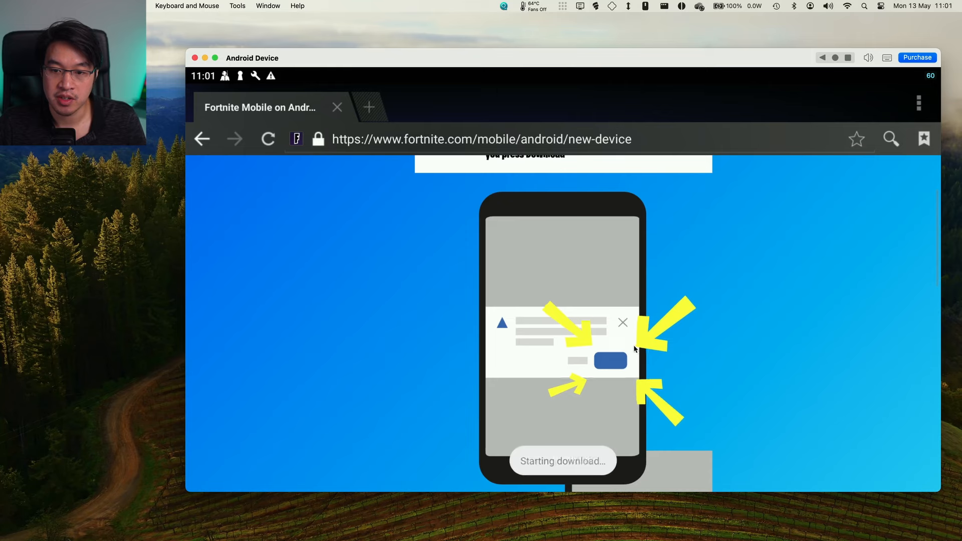
scroll("down", 3)
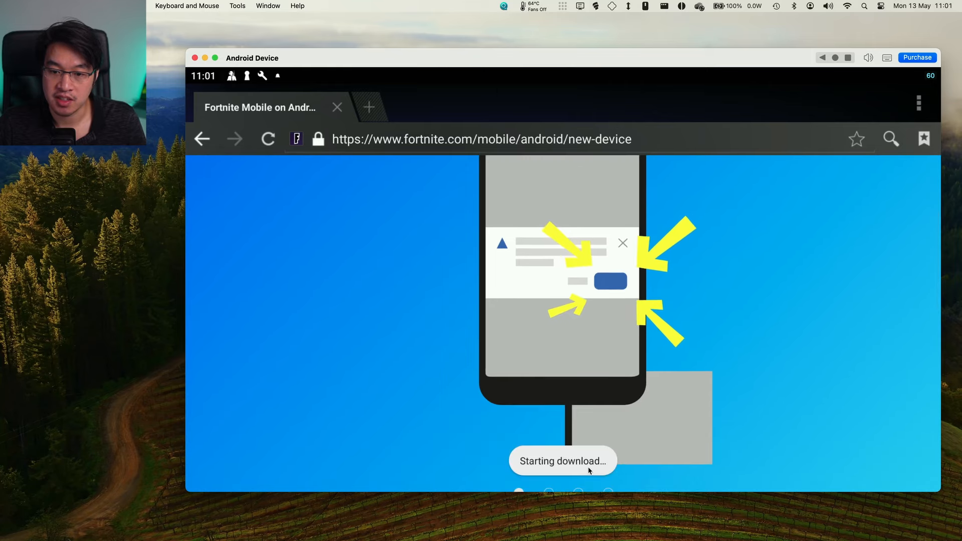
scroll("down", 3)
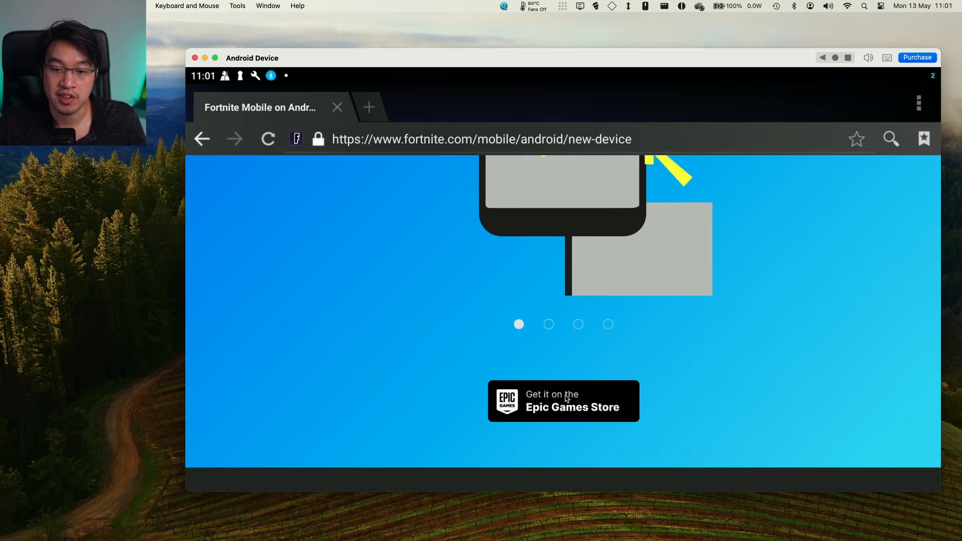
mouse_move(632, 320)
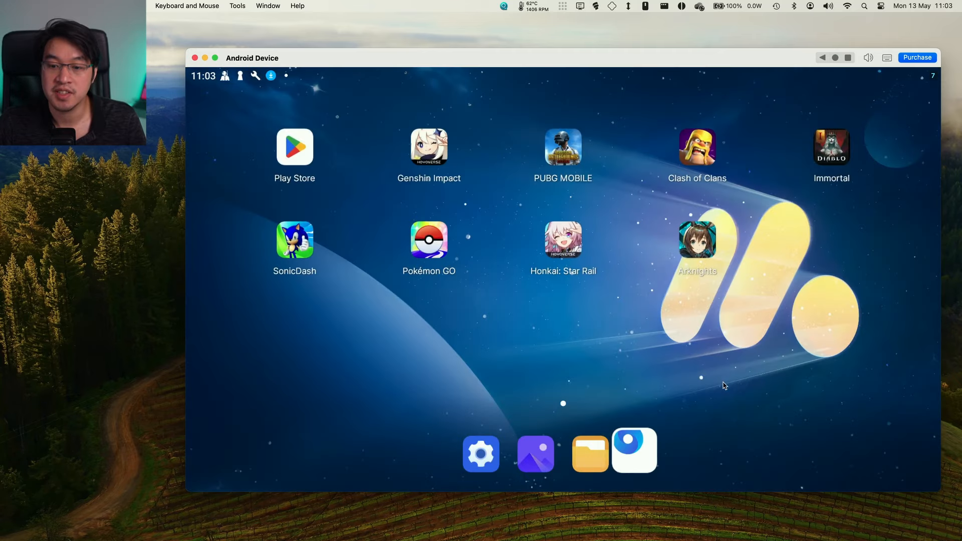
- Install EpicGamesApp-1.apk from the Download folder in Files
left_click(589, 453)
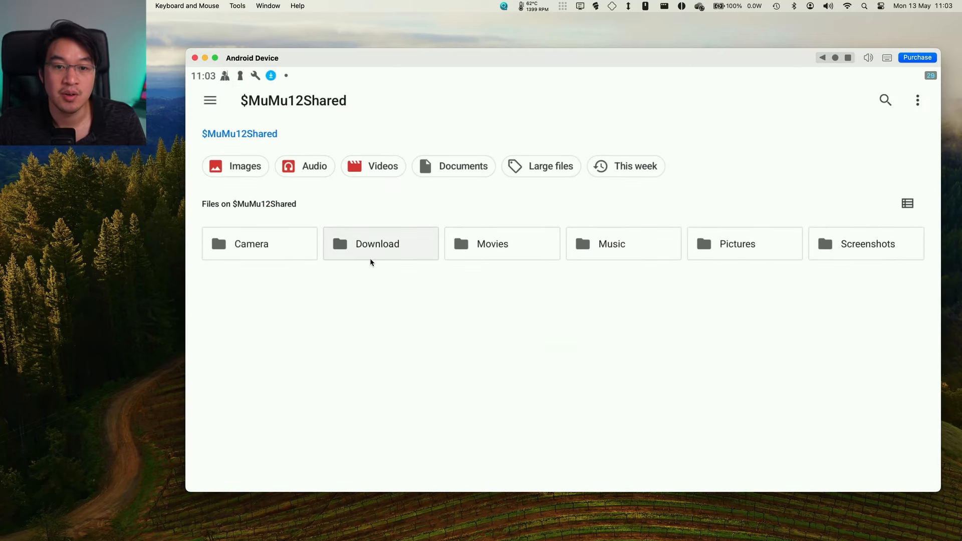
left_click(377, 244)
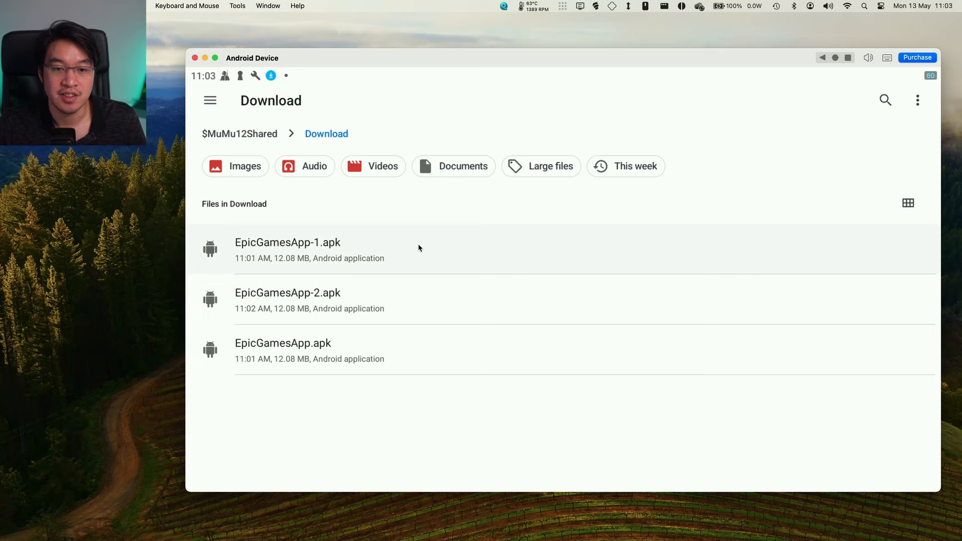
left_click(288, 241)
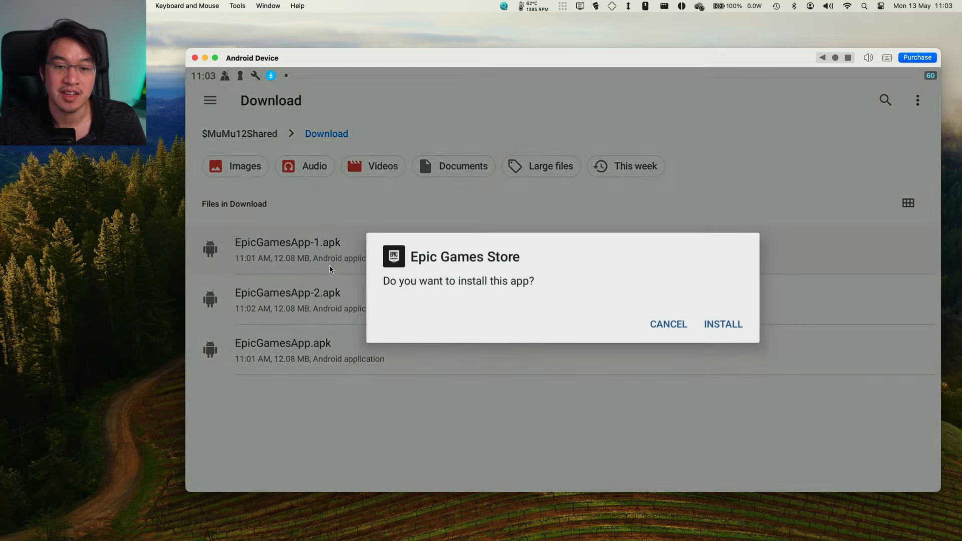
left_click(723, 324)
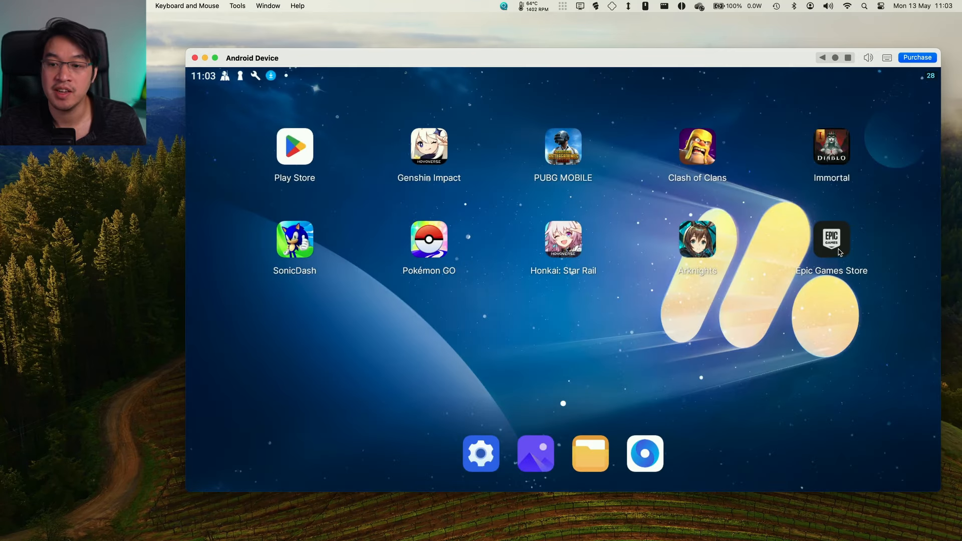
- Launch Epic Games Store and choose YES, Find my account to sign in to Fortnite
left_click(831, 239)
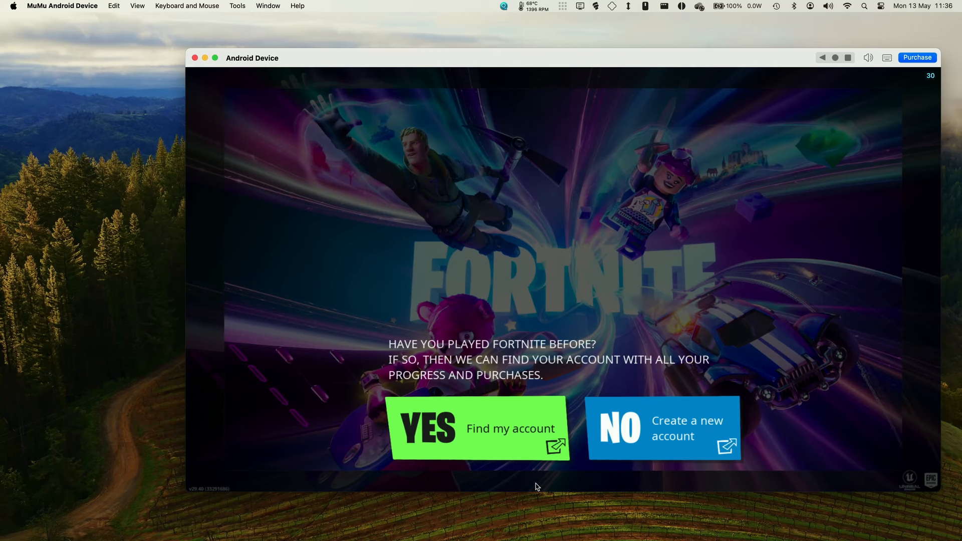
left_click(475, 427)
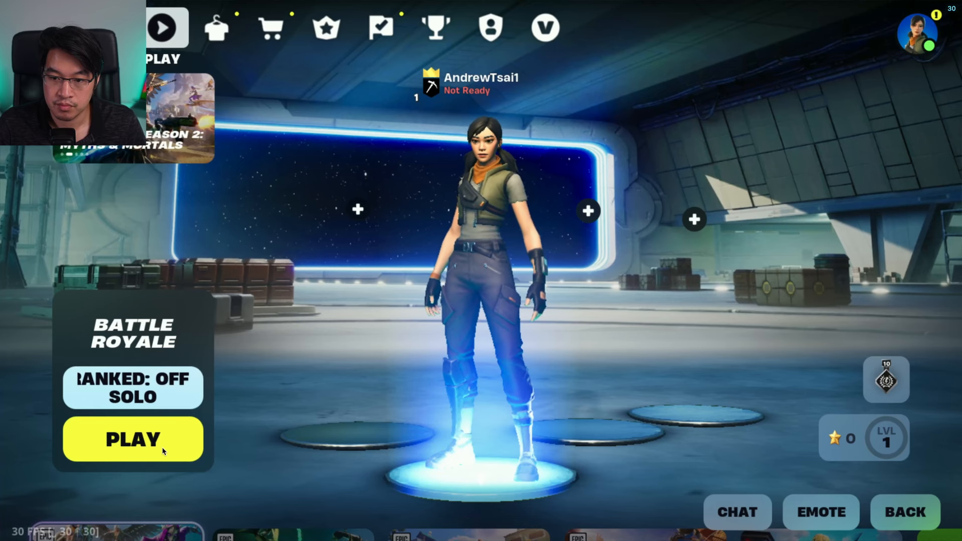
- Try starting a Battle Royale match, dismiss the USB debugging error, and search for TermOne Plus
left_click(132, 440)
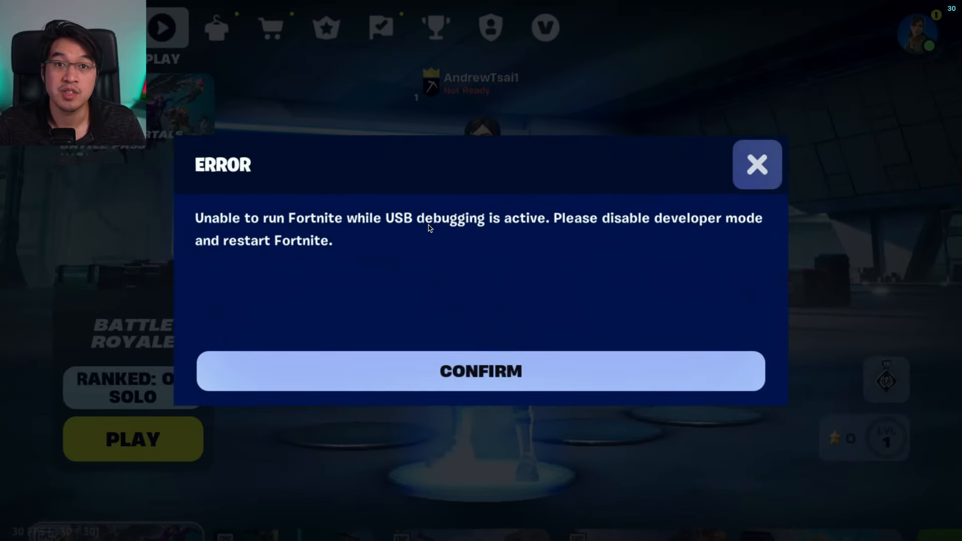
mouse_move(525, 231)
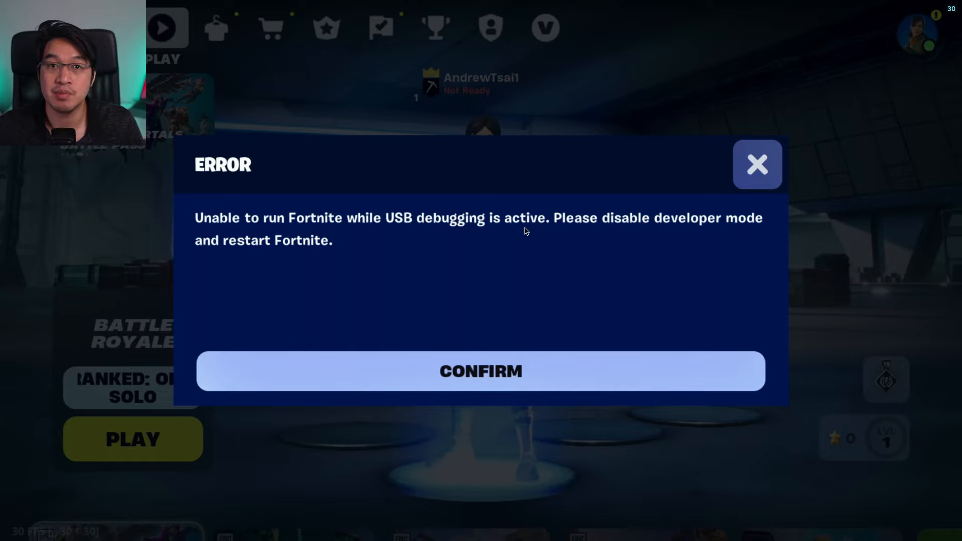
left_click(480, 371)
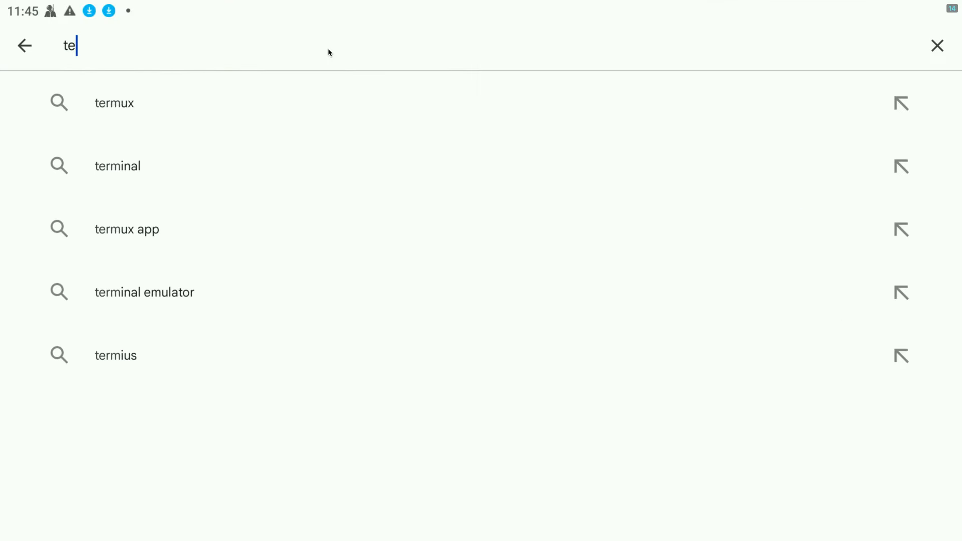
type("termone plus")
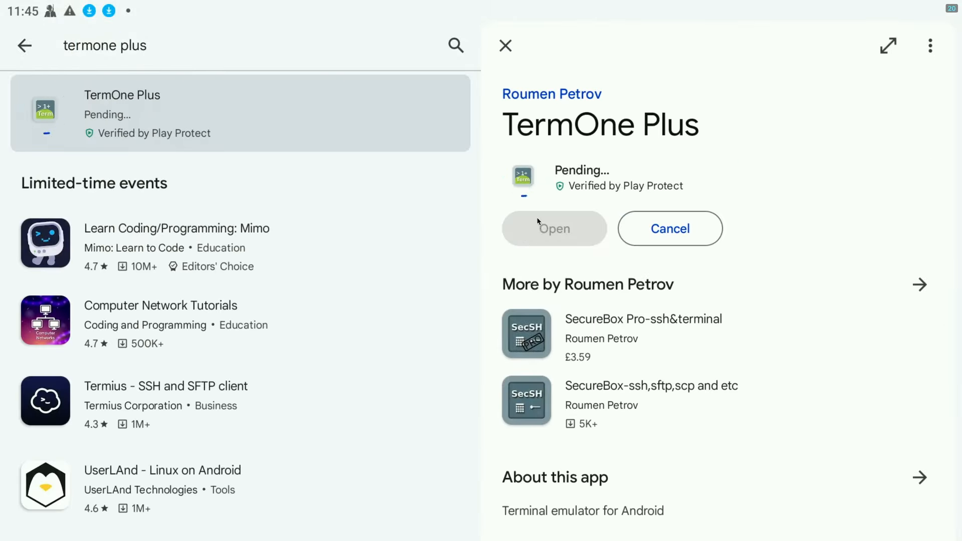
left_click(553, 229)
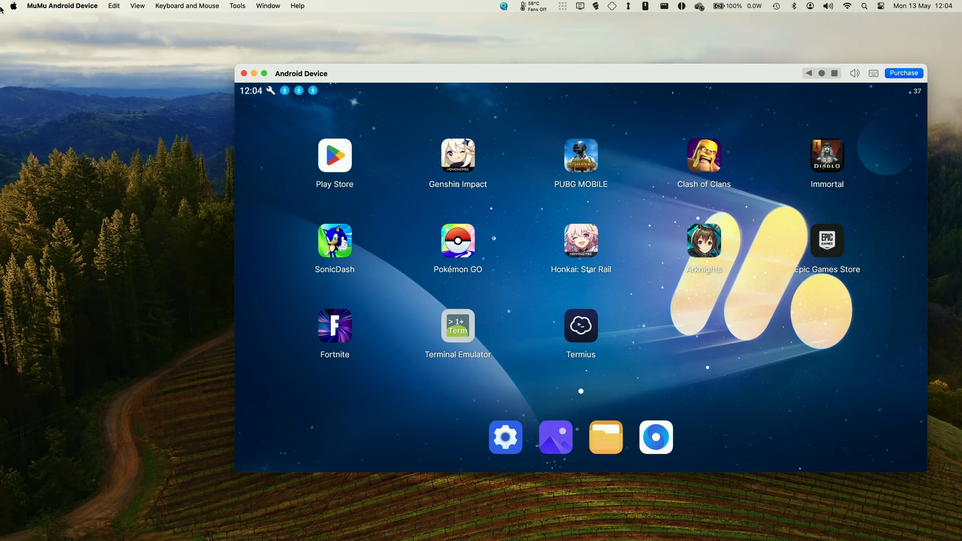
- Turn on Root Access in the Android Device settings
left_click(63, 5)
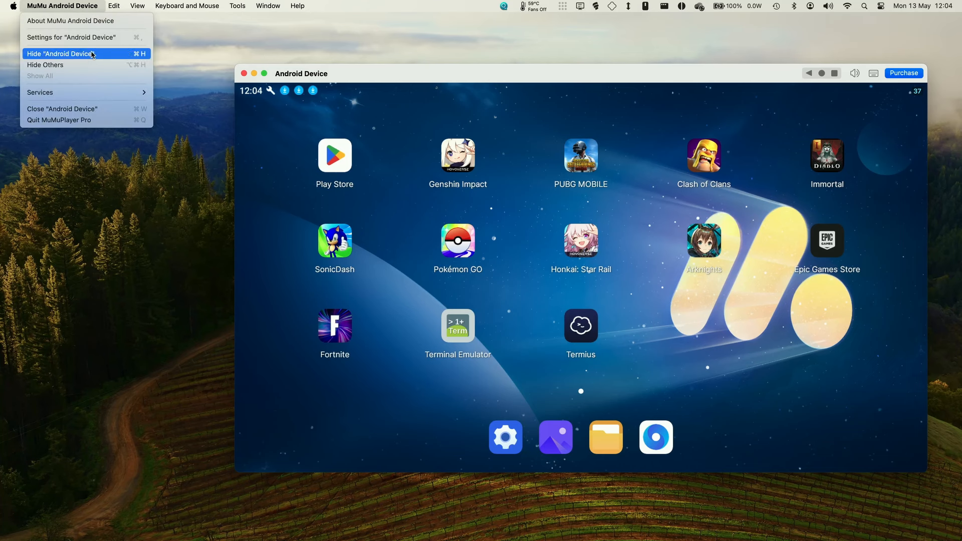
mouse_move(70, 36)
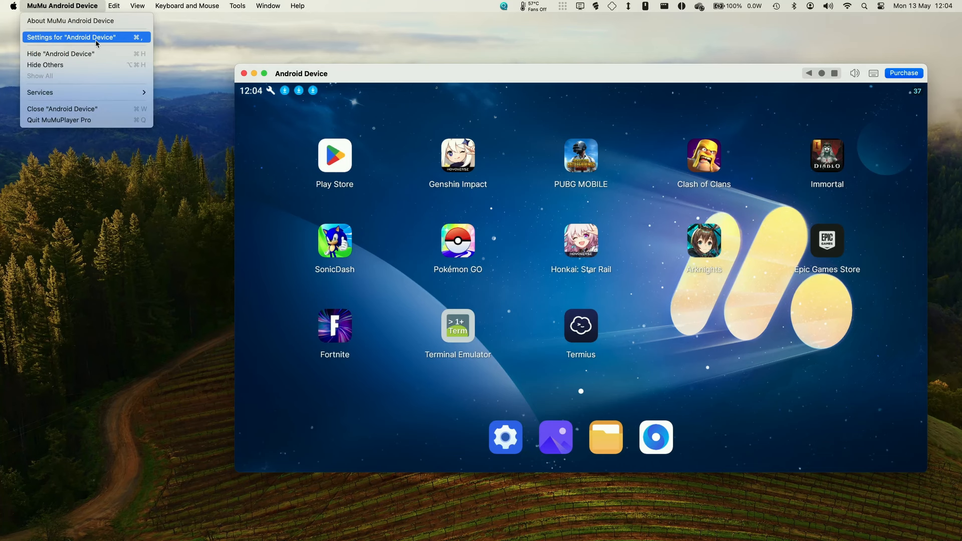
left_click(71, 37)
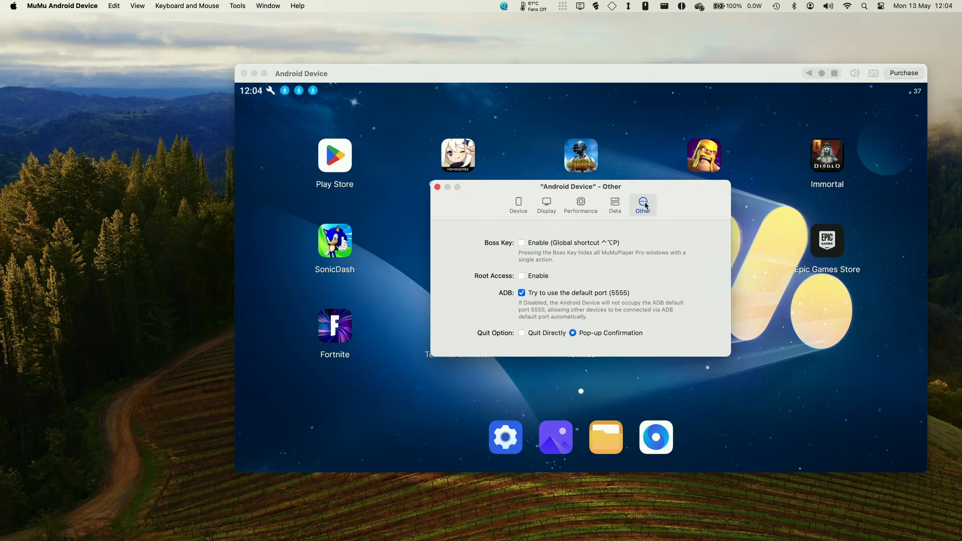
left_click(521, 275)
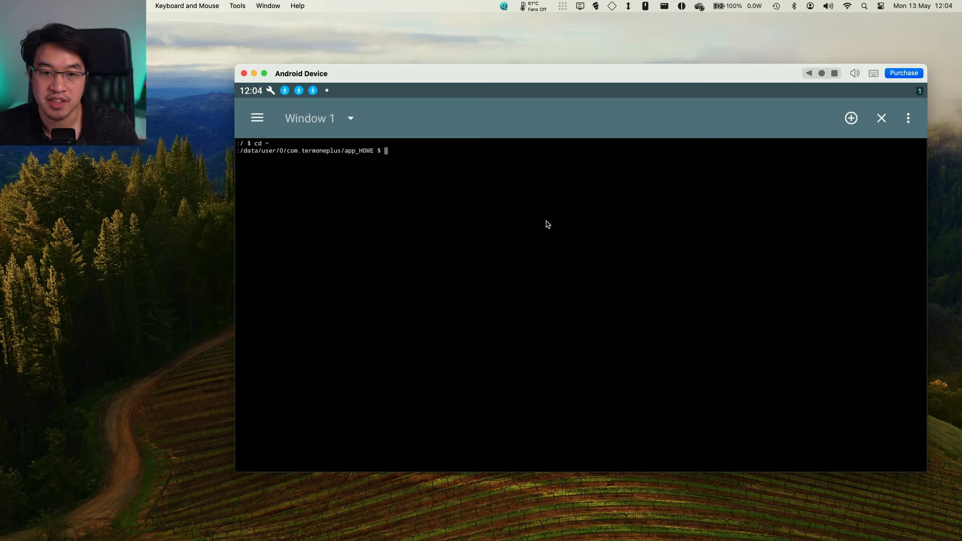
- Run su and permanently allow superuser access for the terminal
type("su")
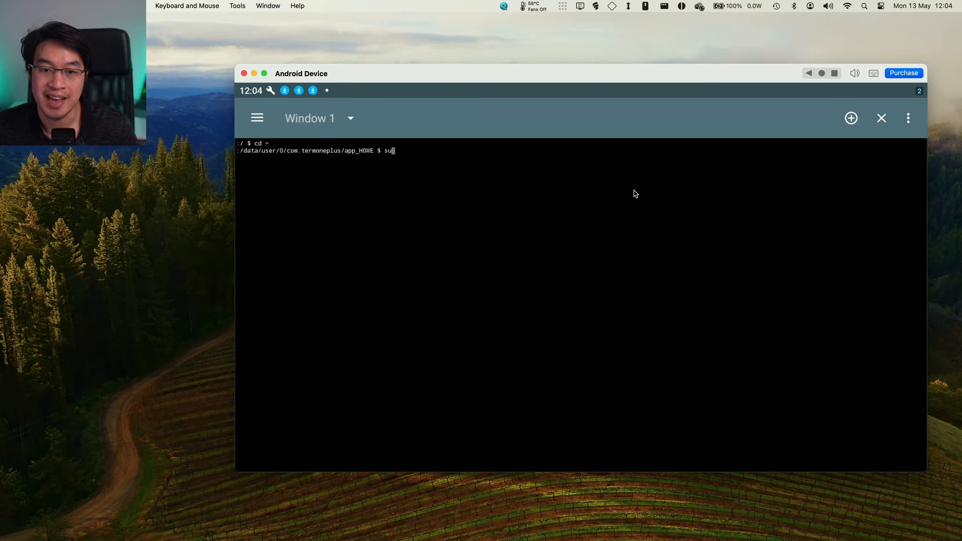
key("Return")
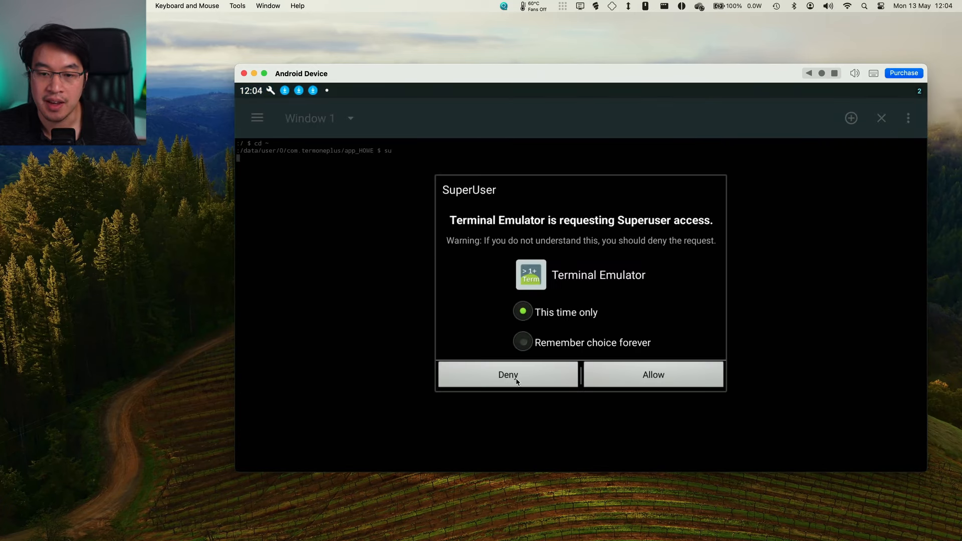
left_click(523, 342)
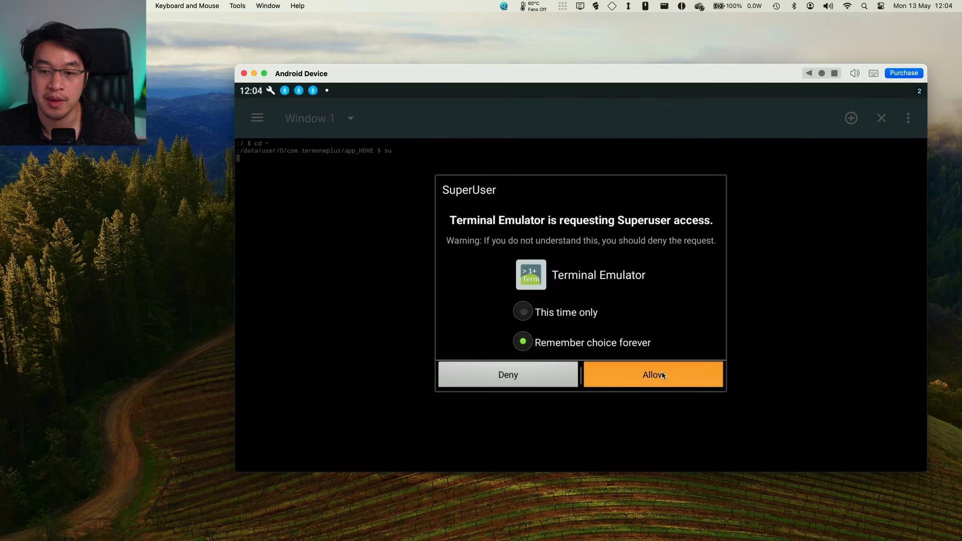
left_click(653, 374)
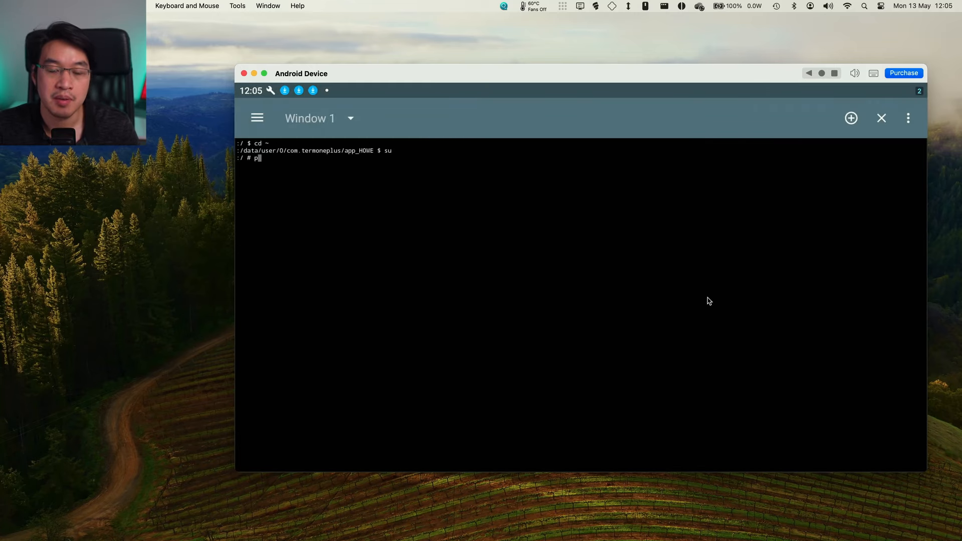
- Check for adbd with ps -ef | grep adbd and stop the adbd service
type("s -ef |")
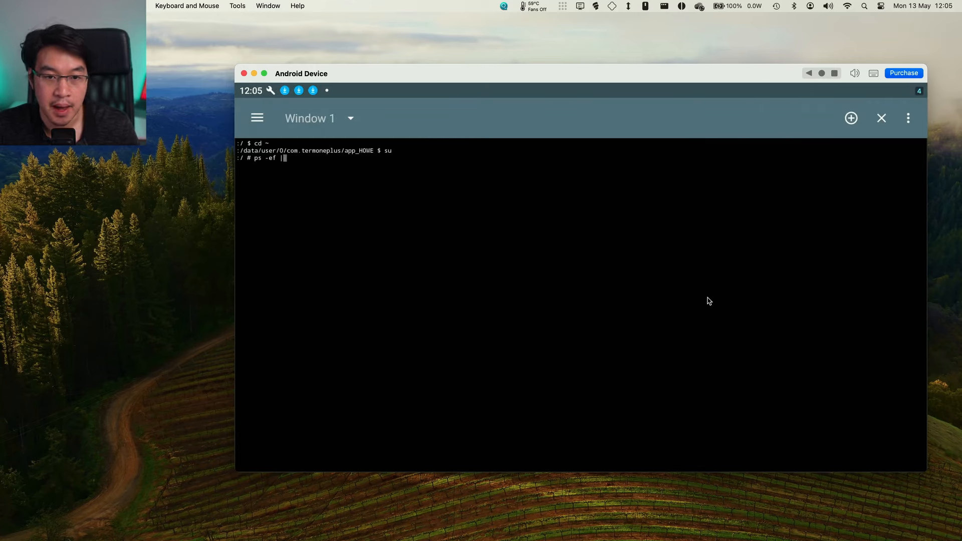
type("grep adbd")
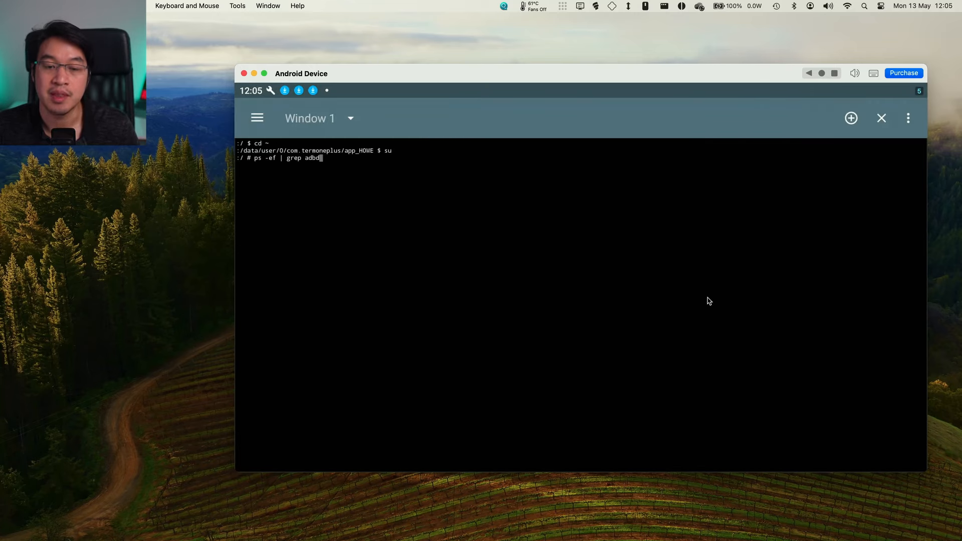
key("Return")
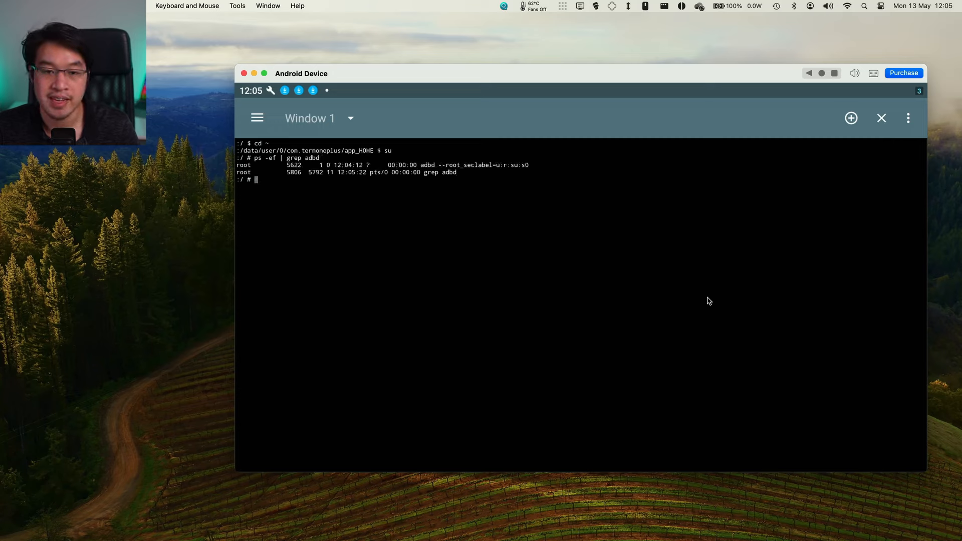
type("stop ad")
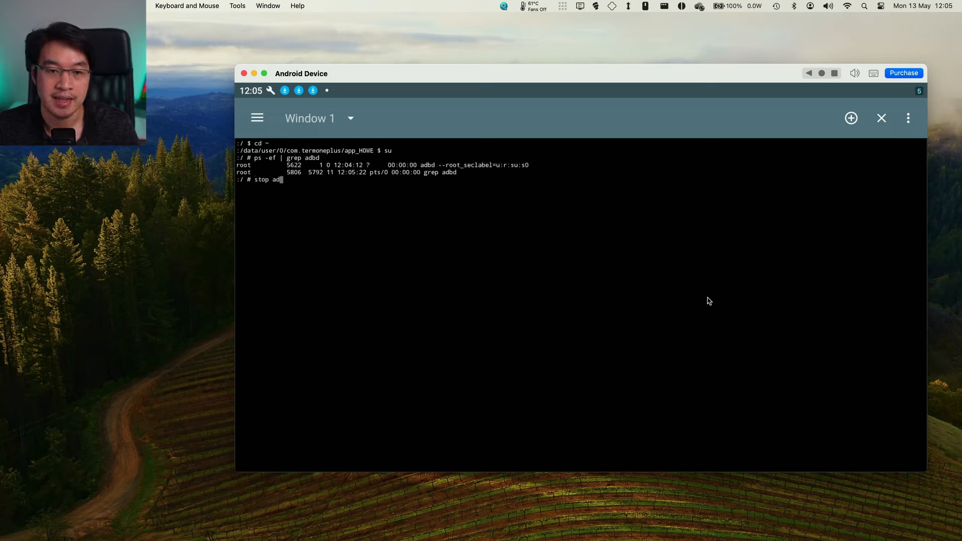
key("Return")
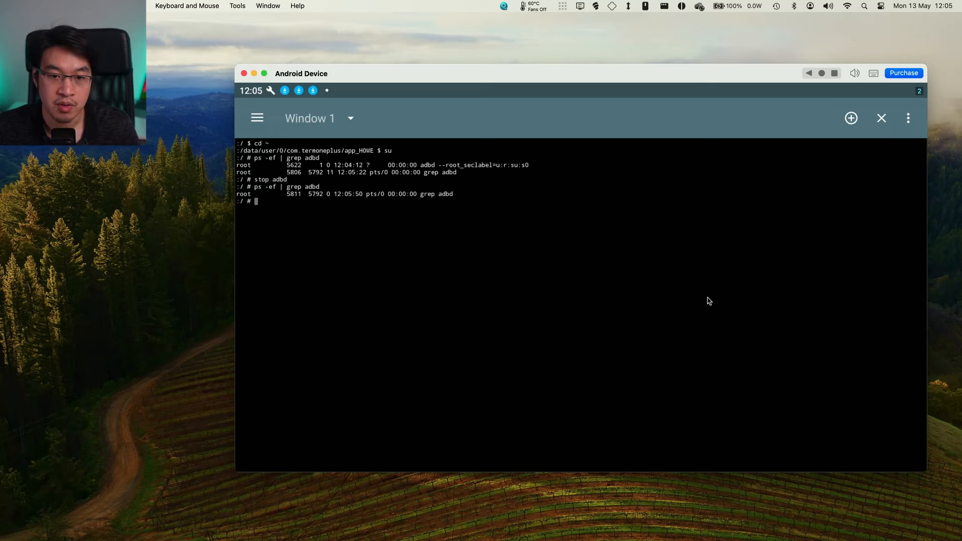
mouse_move(577, 235)
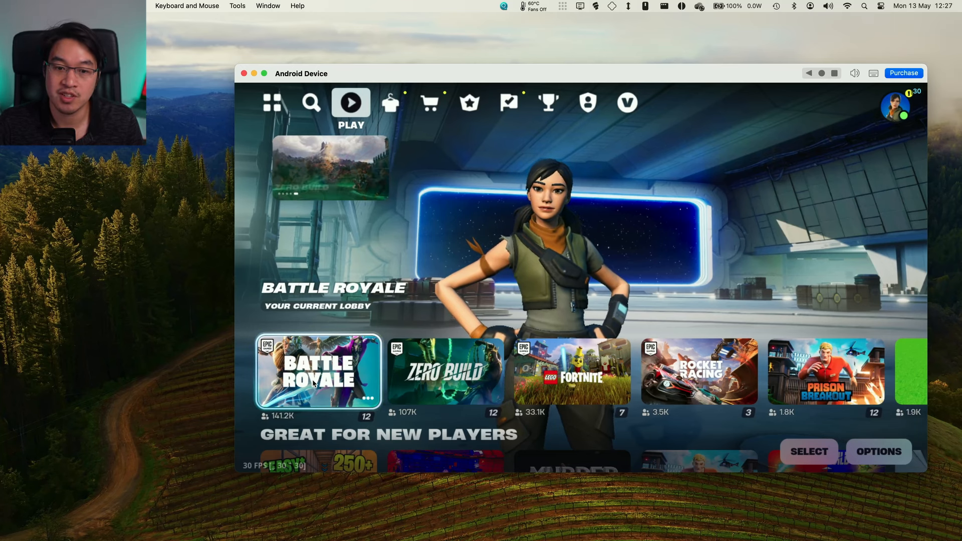
- Select Battle Royale, start a solo match, and dismiss the crash warnings
left_click(318, 373)
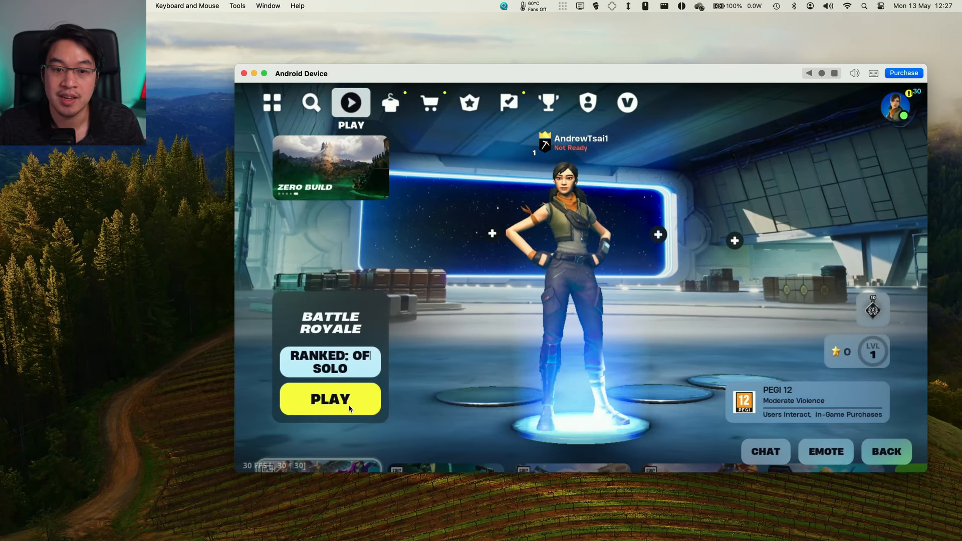
left_click(331, 399)
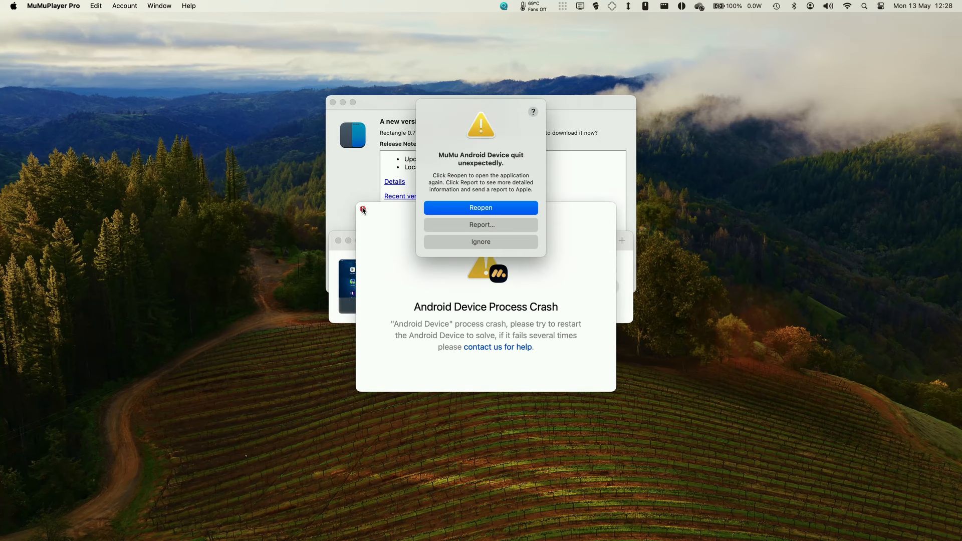
left_click(480, 242)
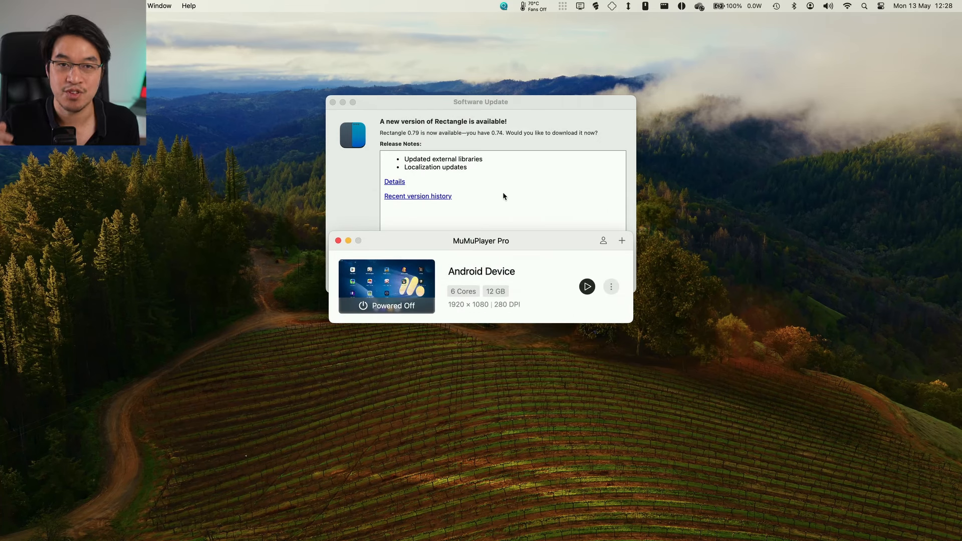
mouse_move(510, 279)
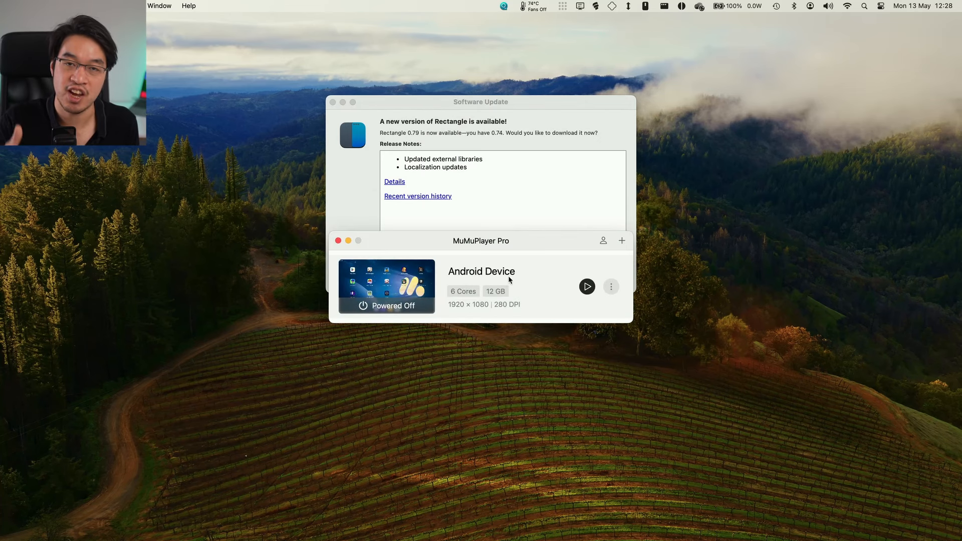